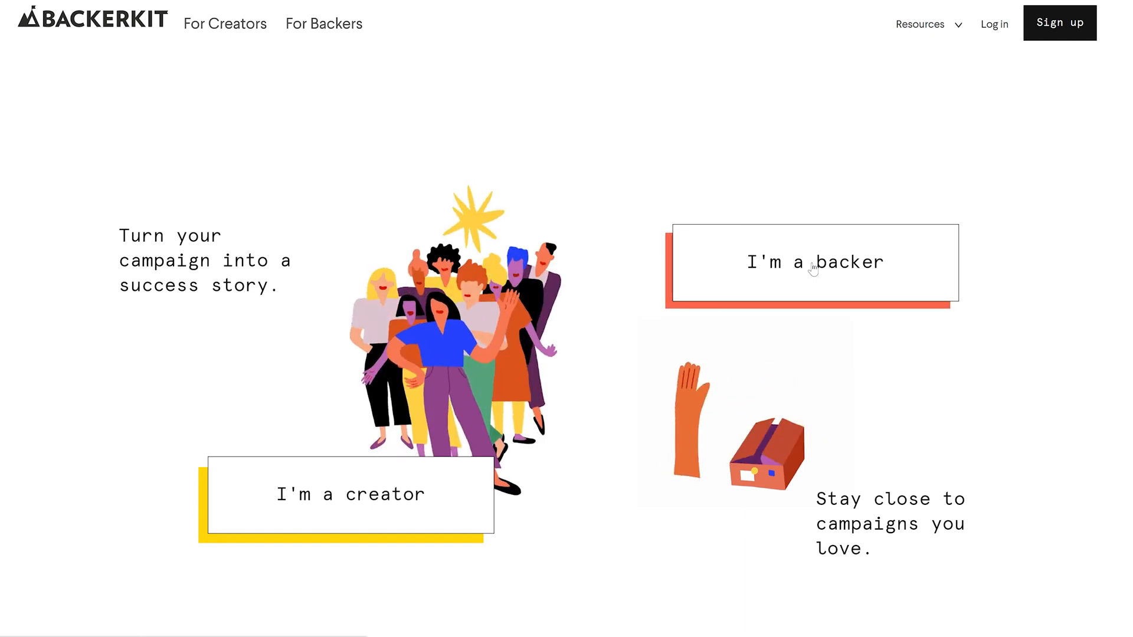
# - Enter the 'I'm a backer' side of BackerKit and choose Log In for an existing account
pyautogui.click(816, 261)
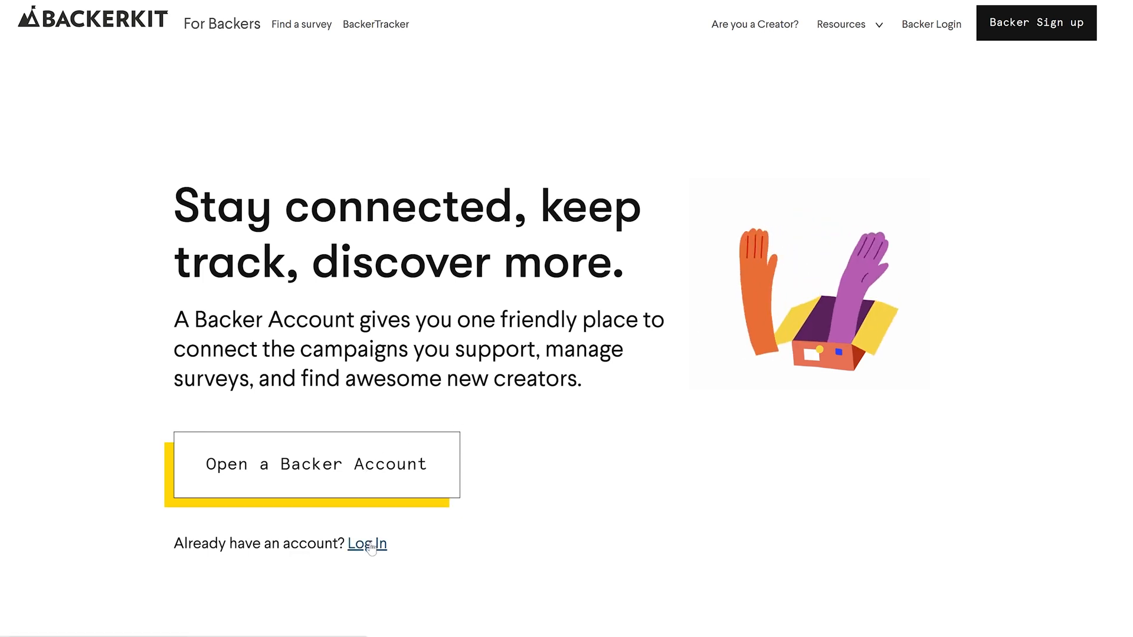
pyautogui.click(366, 543)
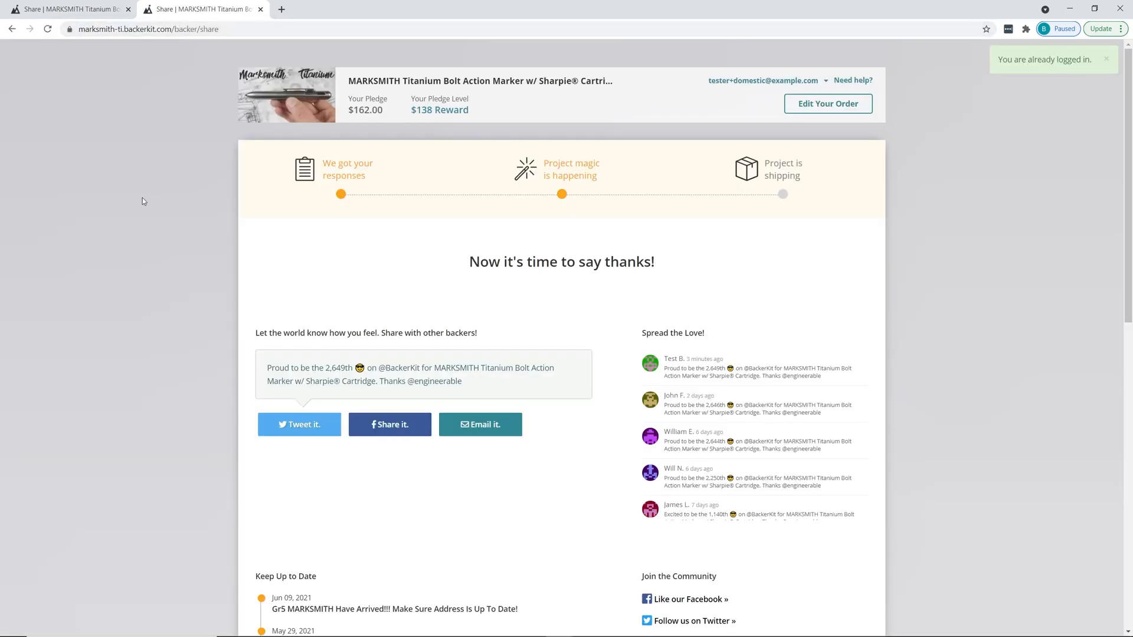
pyautogui.moveTo(794, 155)
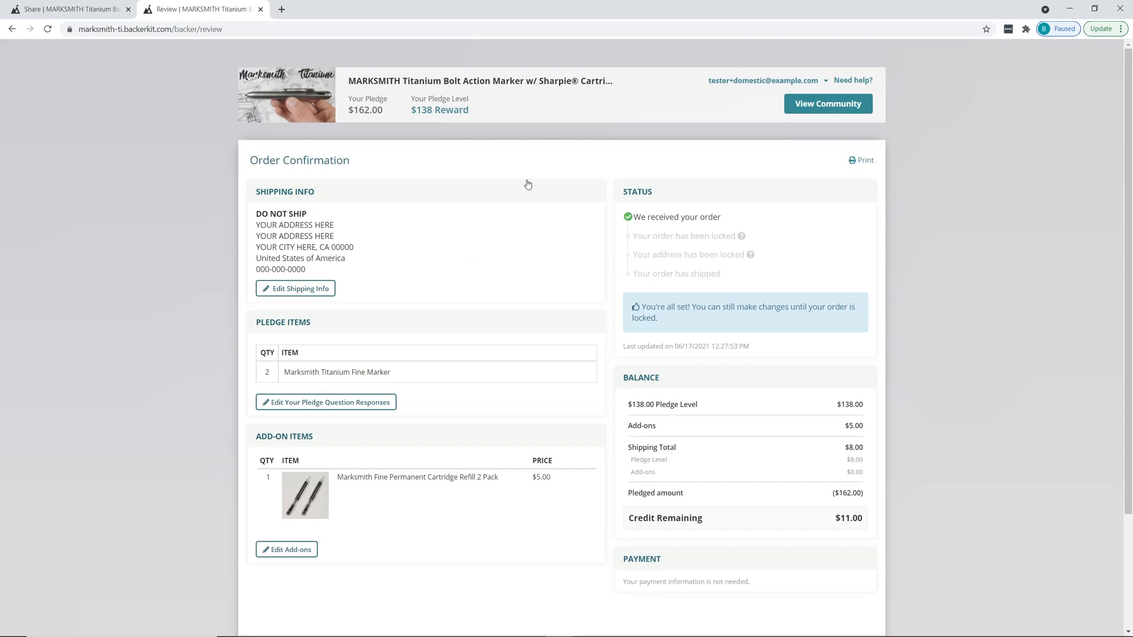
pyautogui.moveTo(448, 191)
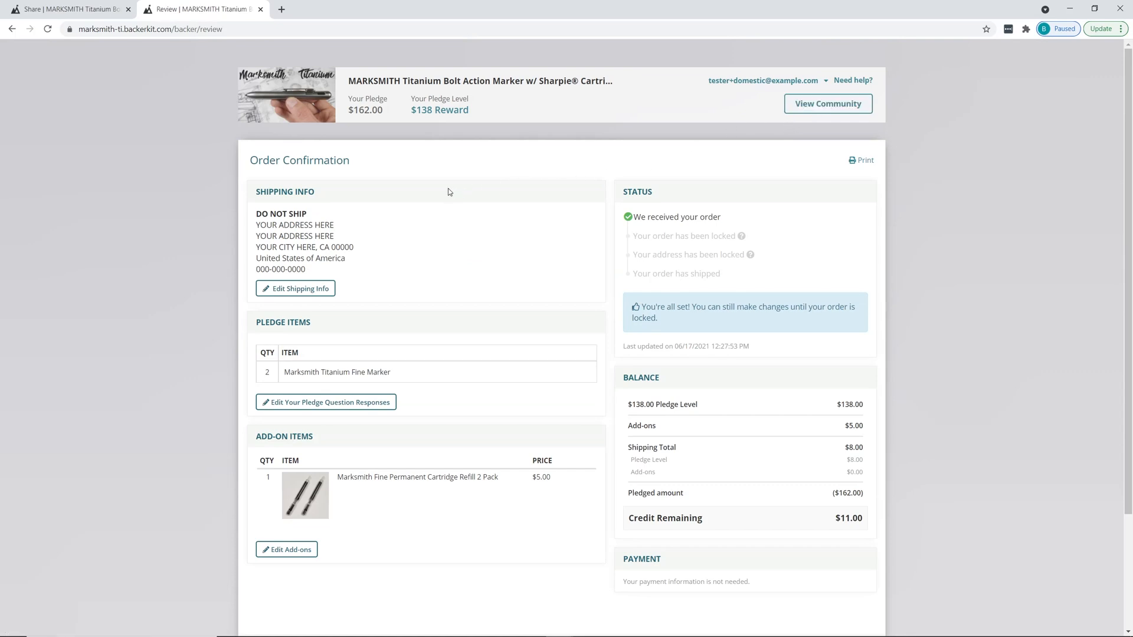
# - Review the Order Confirmation status and balance, then choose Edit Shipping Info
pyautogui.scroll(-3)
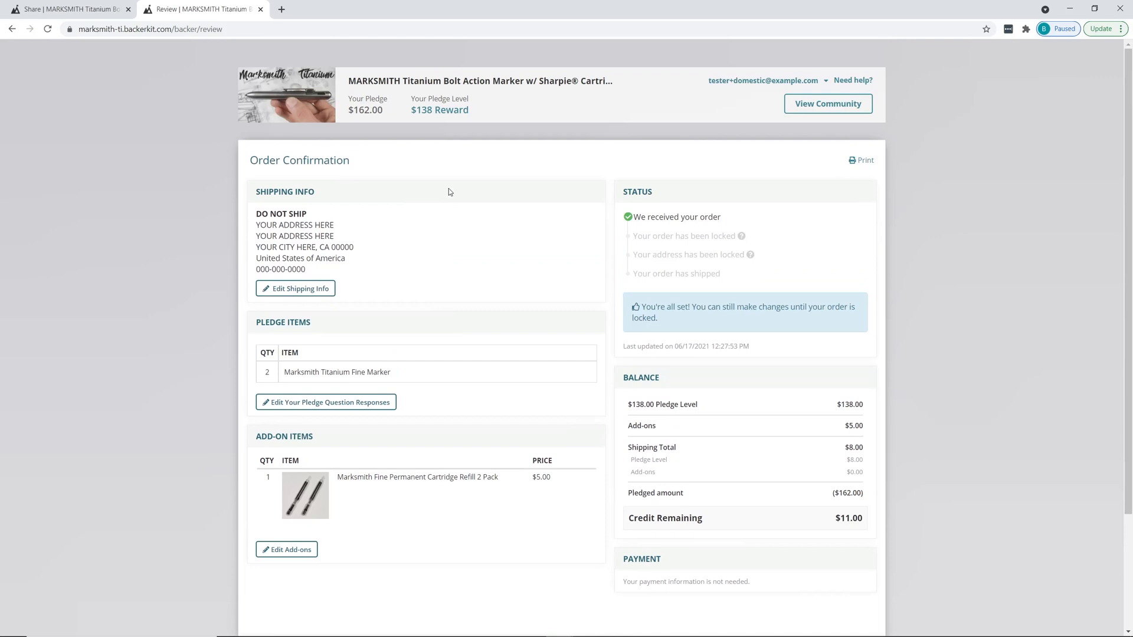
pyautogui.moveTo(426, 224)
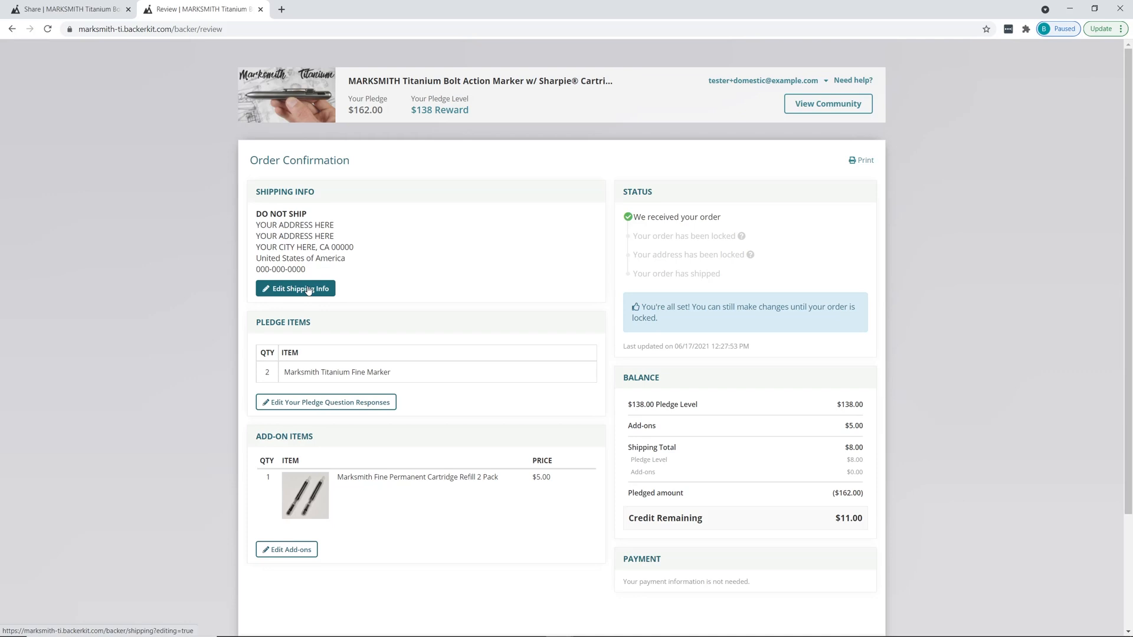
pyautogui.moveTo(750, 255)
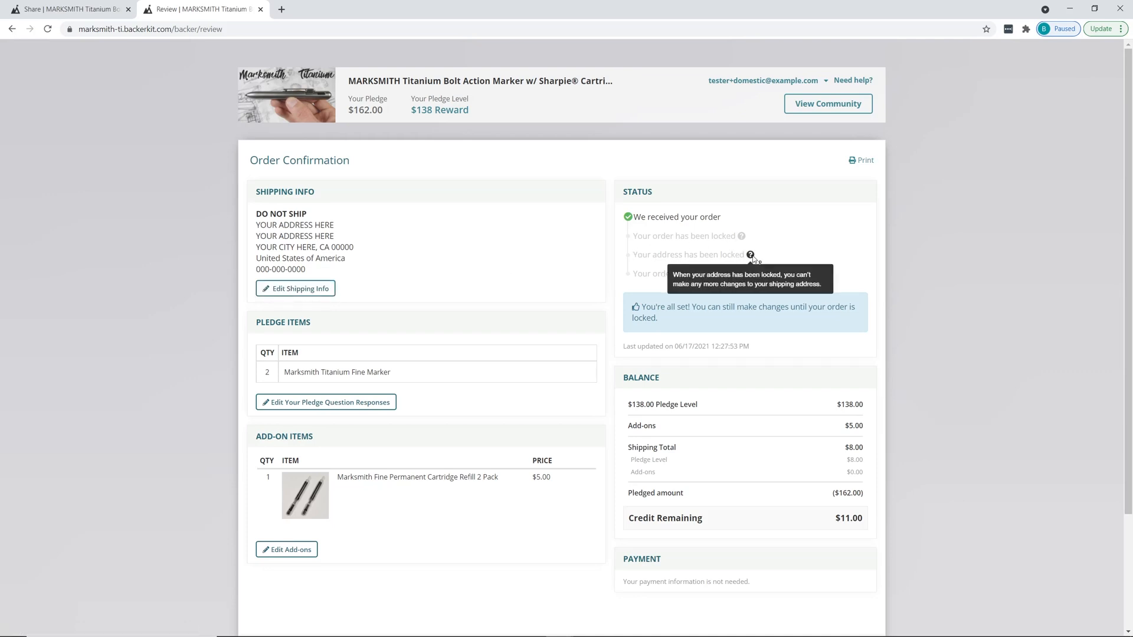
pyautogui.moveTo(769, 258)
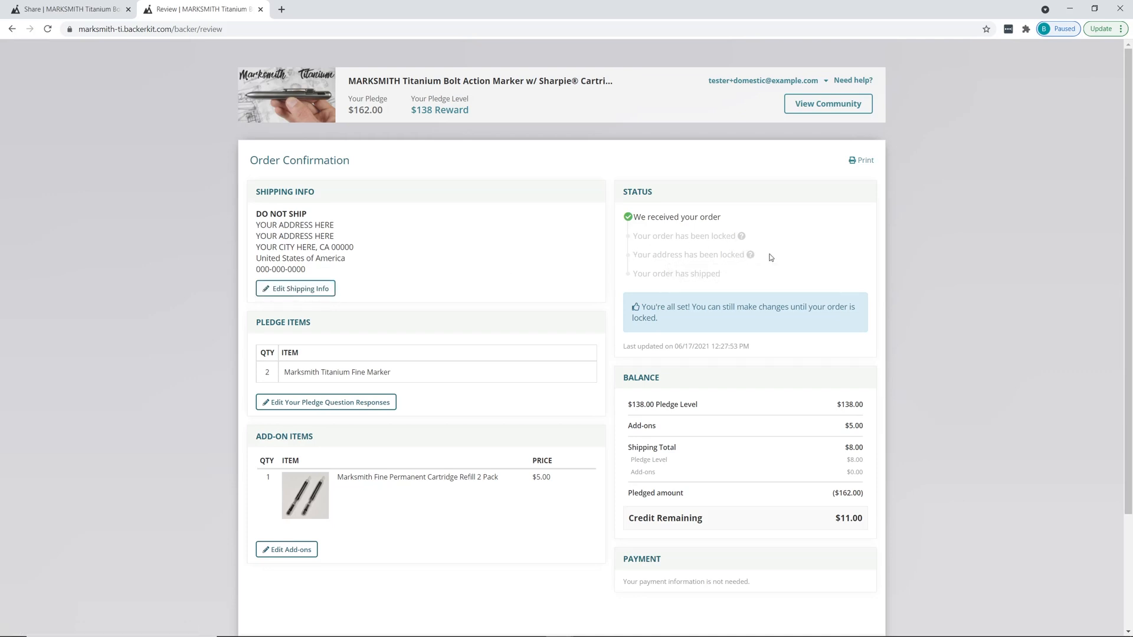
pyautogui.moveTo(751, 255)
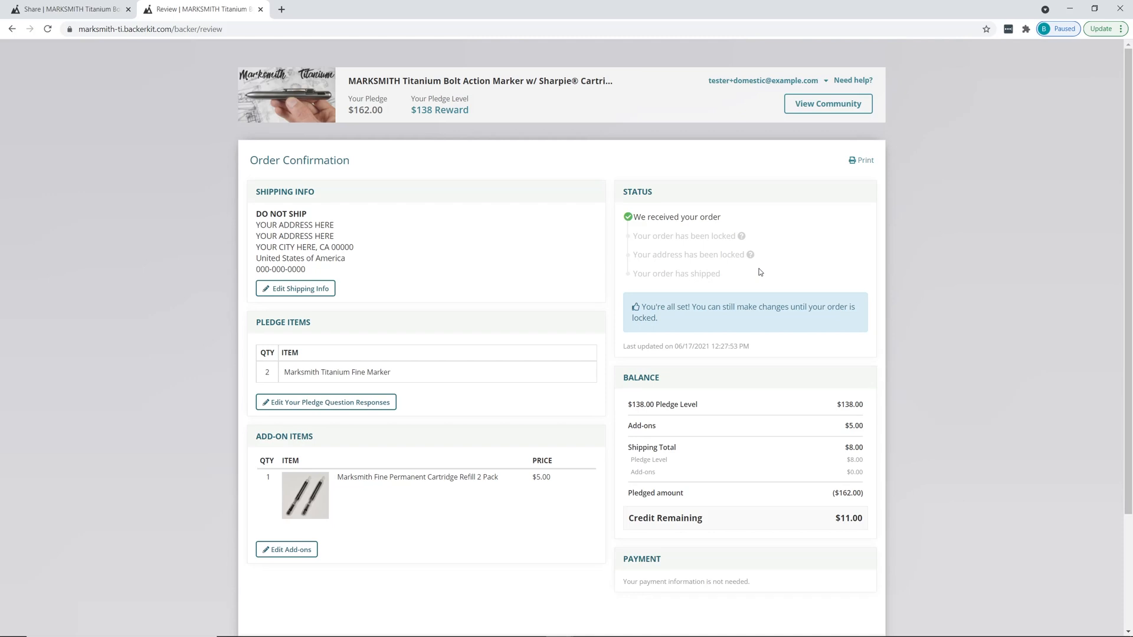
pyautogui.moveTo(751, 277)
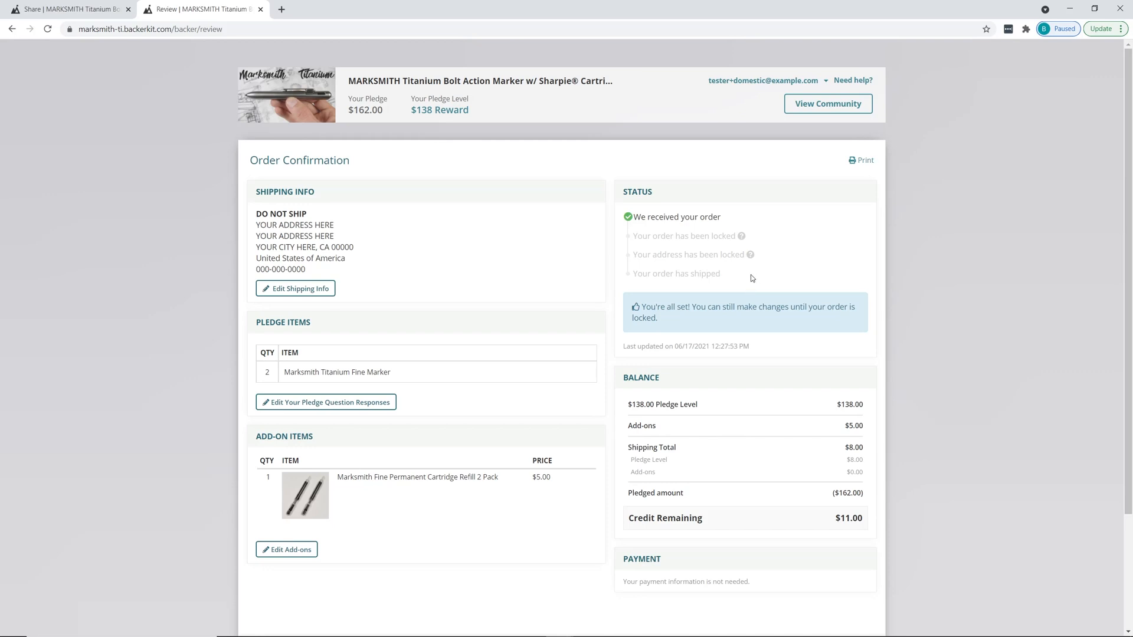
pyautogui.moveTo(735, 249)
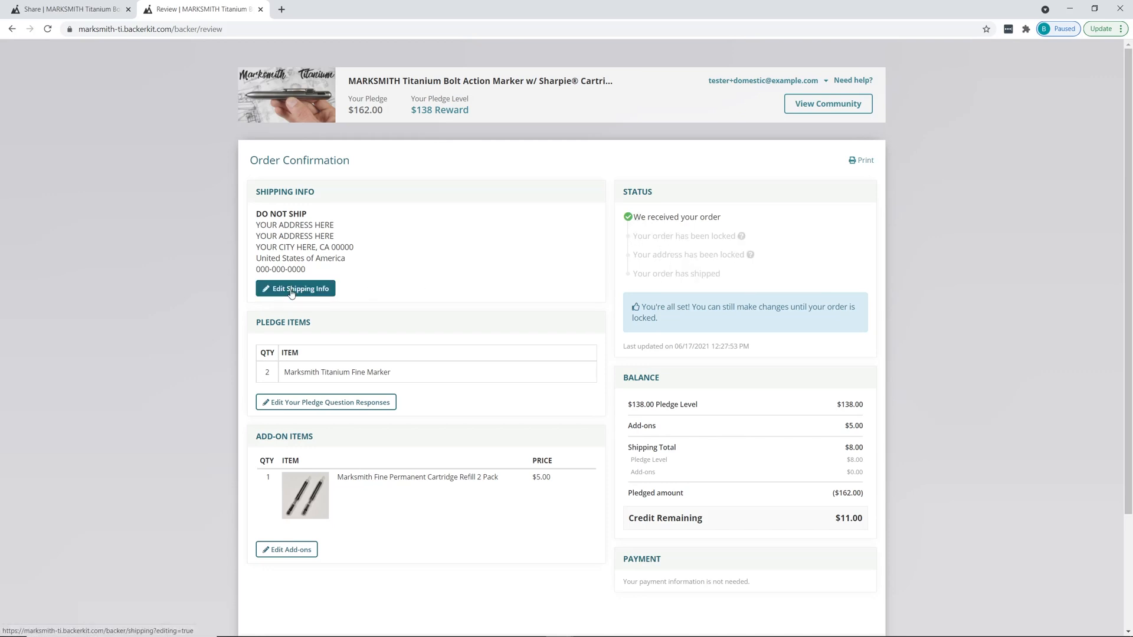
pyautogui.click(295, 288)
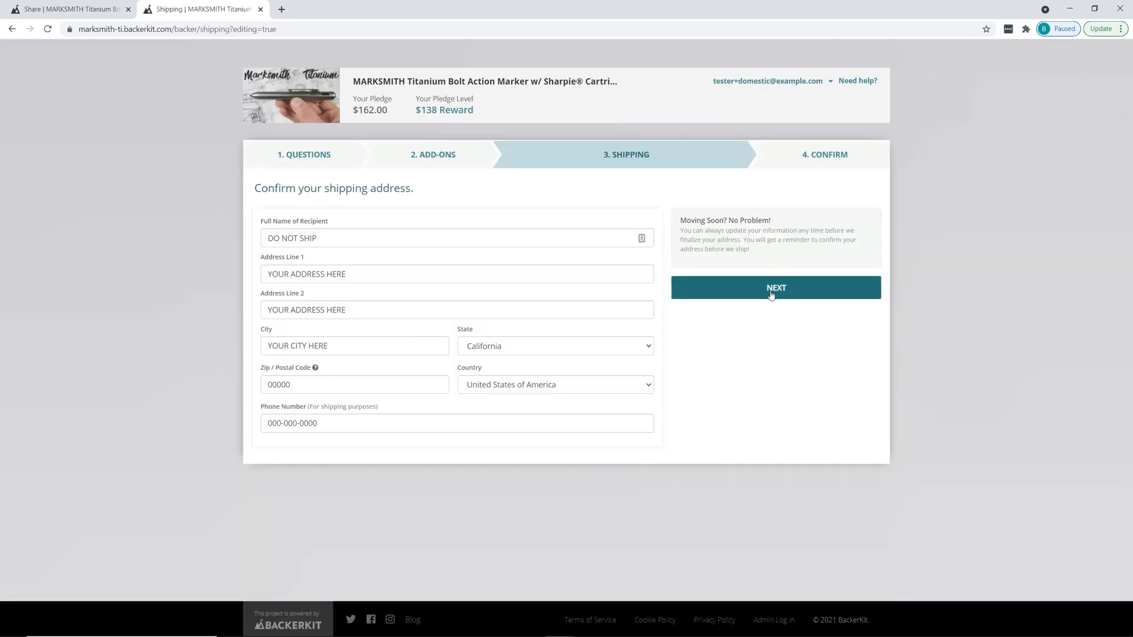
# - Advance past the shipping form and submit the address as entered despite failed validation
pyautogui.click(775, 288)
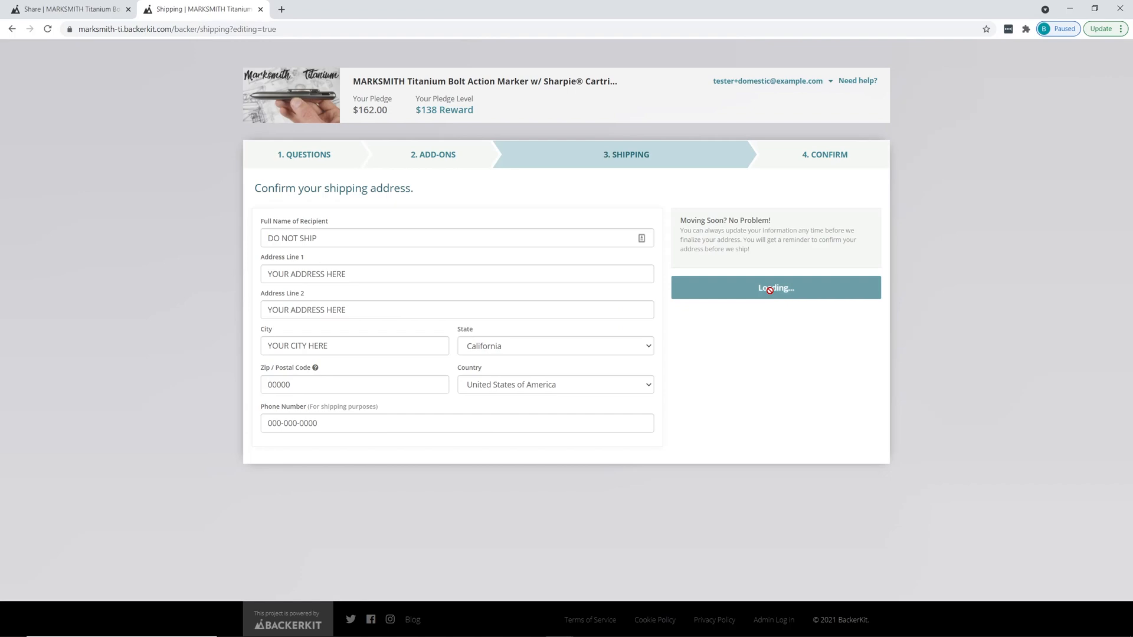
pyautogui.click(775, 287)
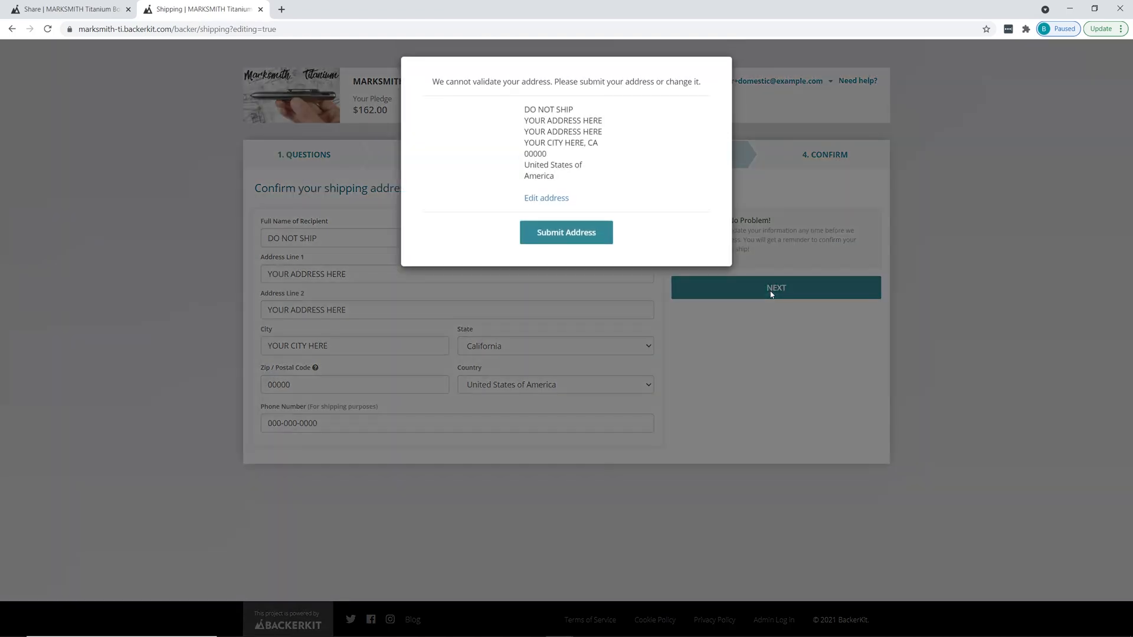
pyautogui.click(565, 233)
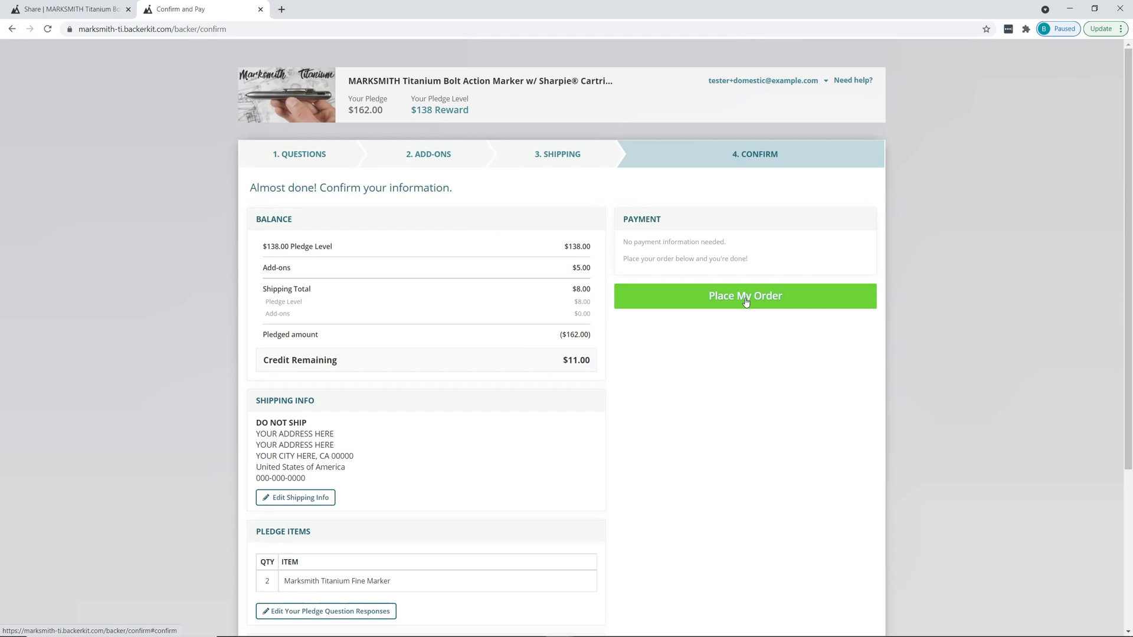
pyautogui.moveTo(428, 153)
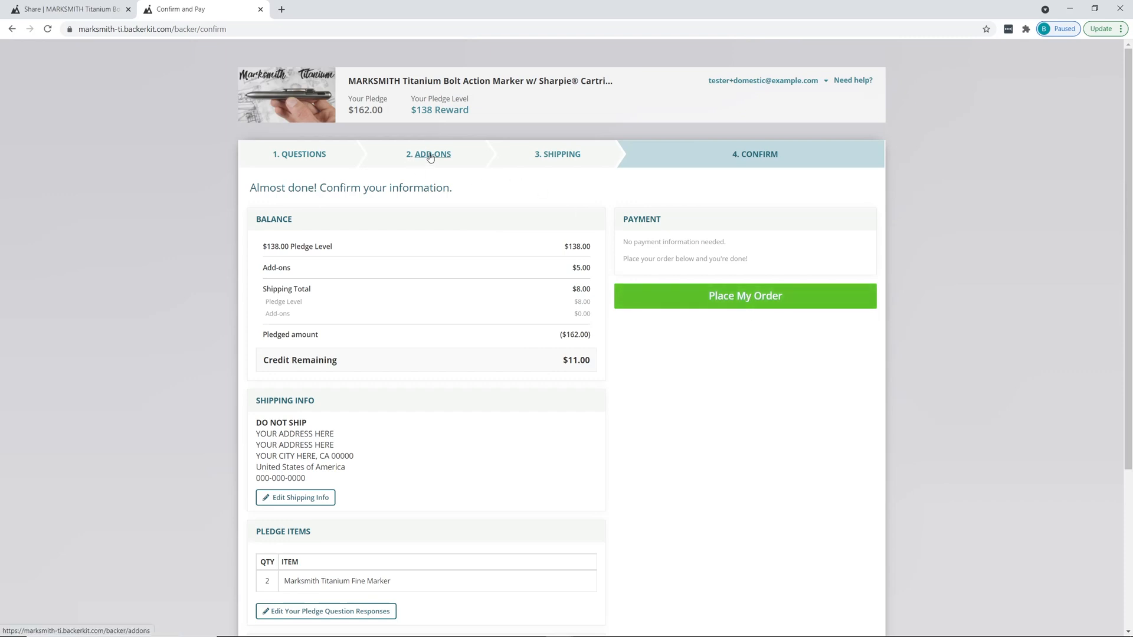
# - Return to the '2. ADD-ONS' step from the Confirm page via the progress bar
pyautogui.click(428, 154)
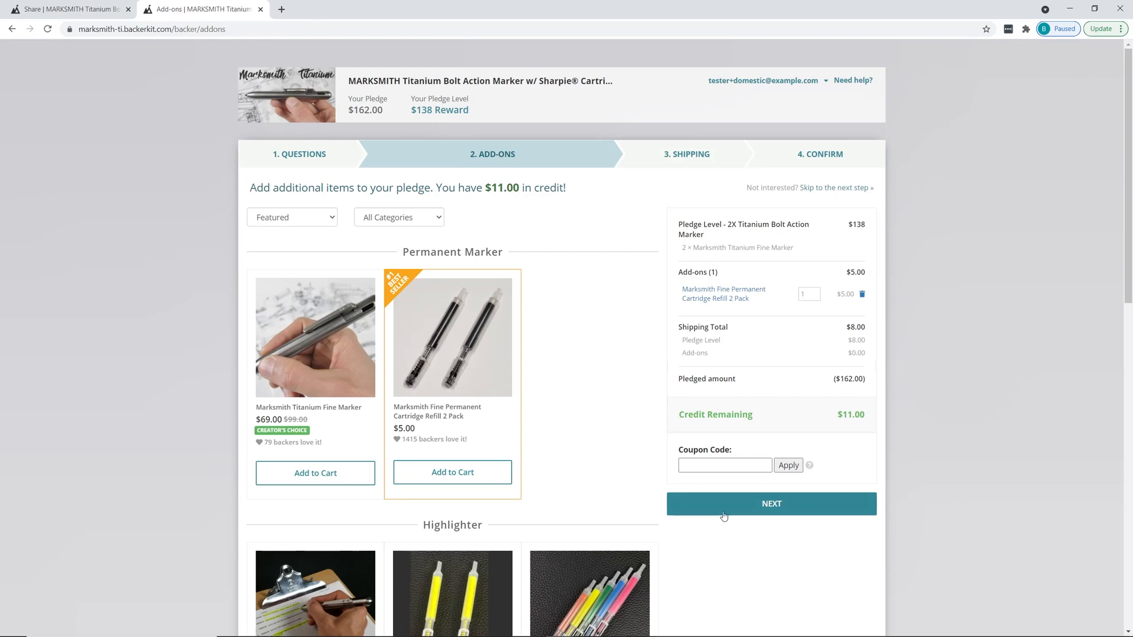
# - Advance from Add-ons through Shipping and submit the unvalidated address as entered
pyautogui.click(770, 504)
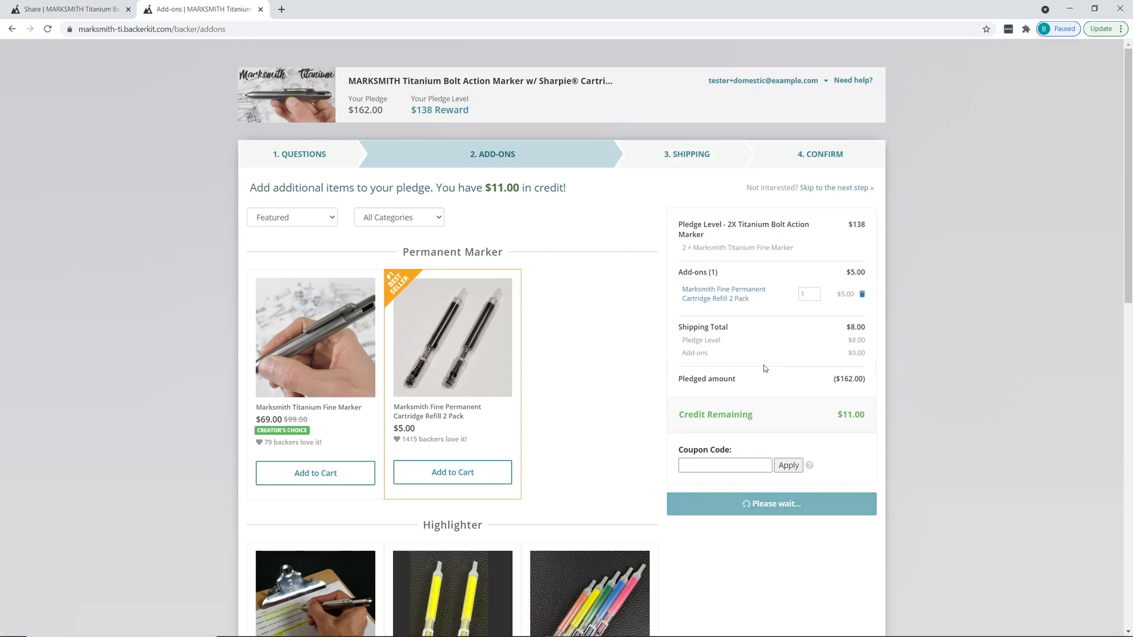
pyautogui.click(687, 153)
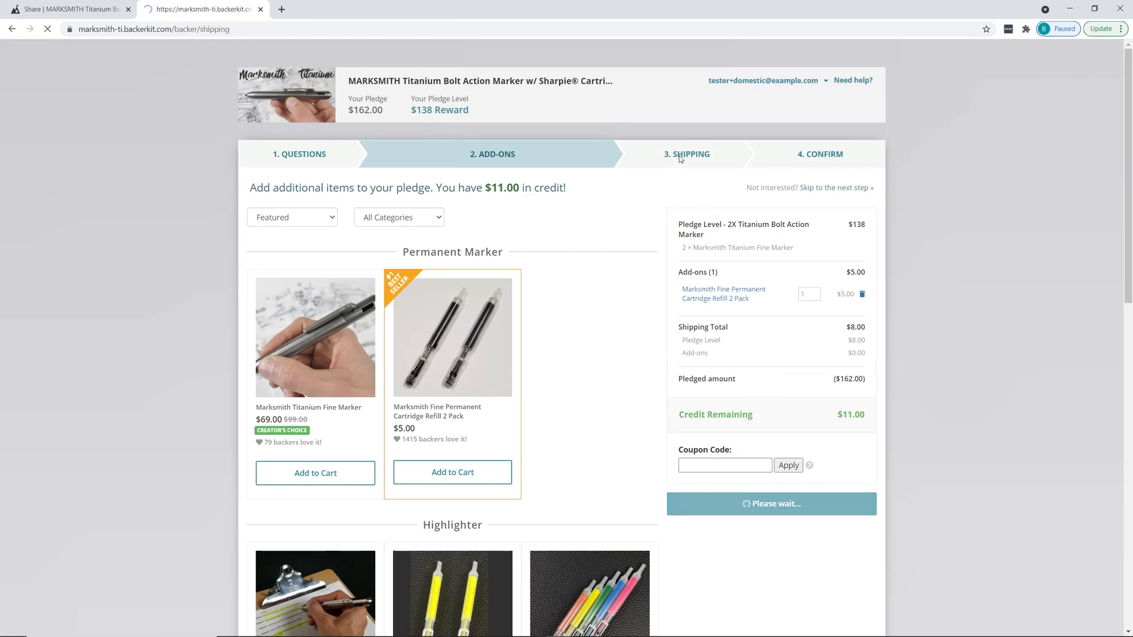
pyautogui.click(685, 154)
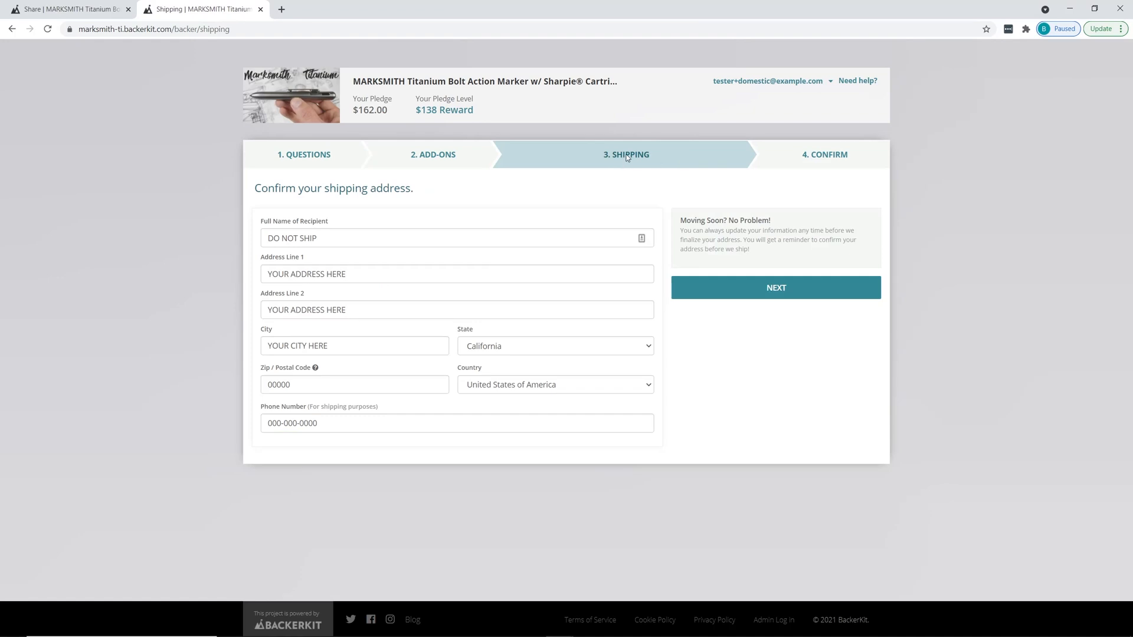
pyautogui.click(774, 287)
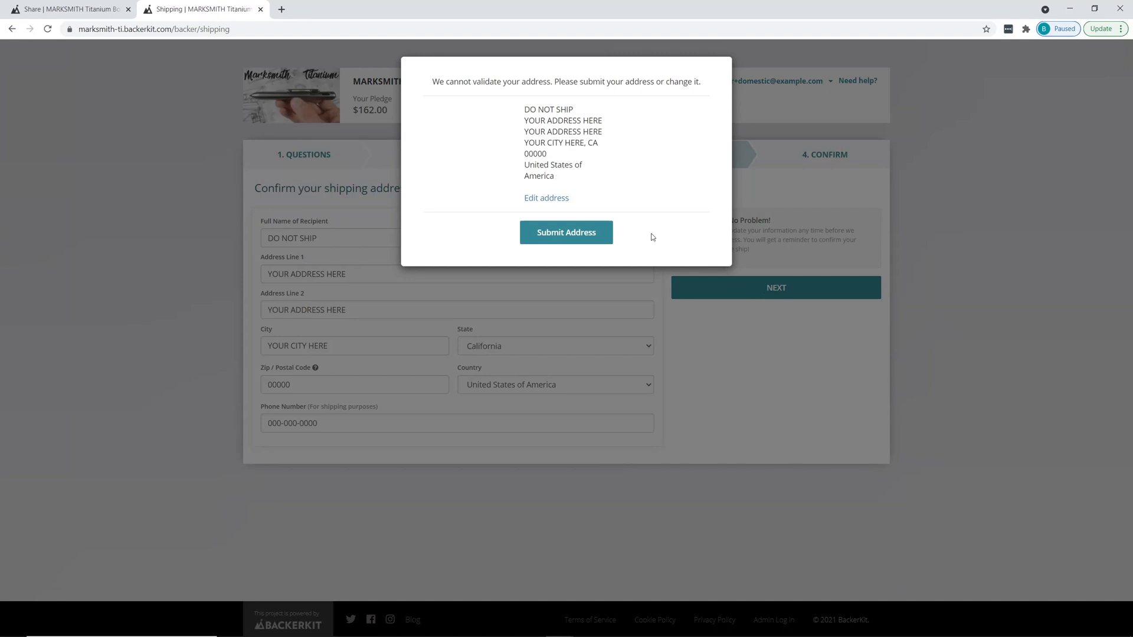
pyautogui.click(565, 232)
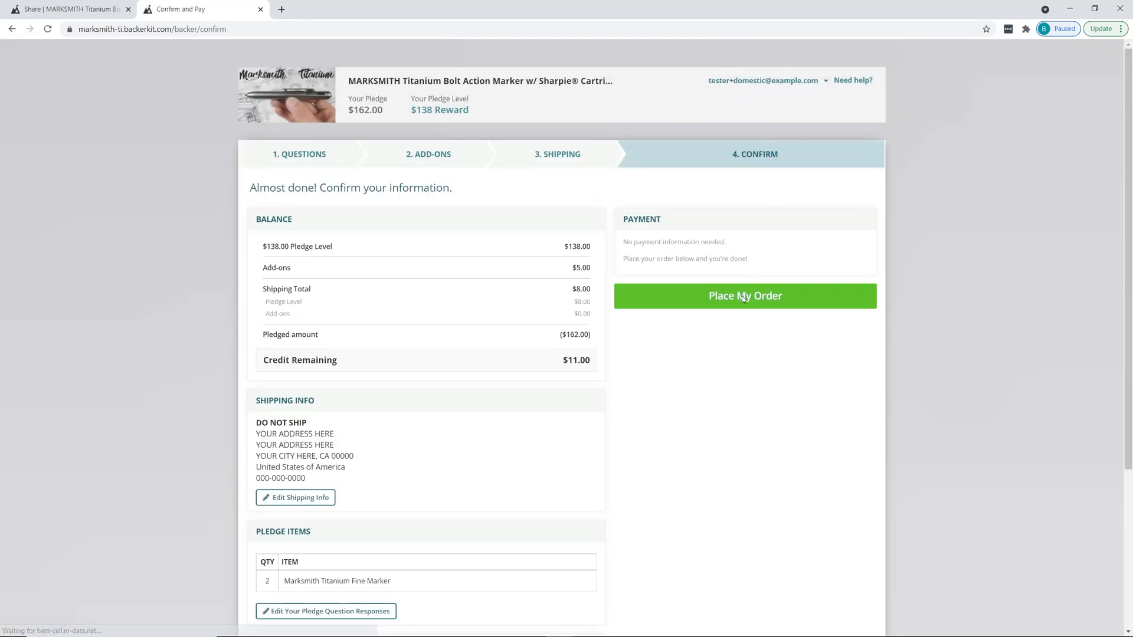
# - Place the order with 'Place My Order', reaching the MARKSMITH thank-you confirmation page
pyautogui.scroll(-3)
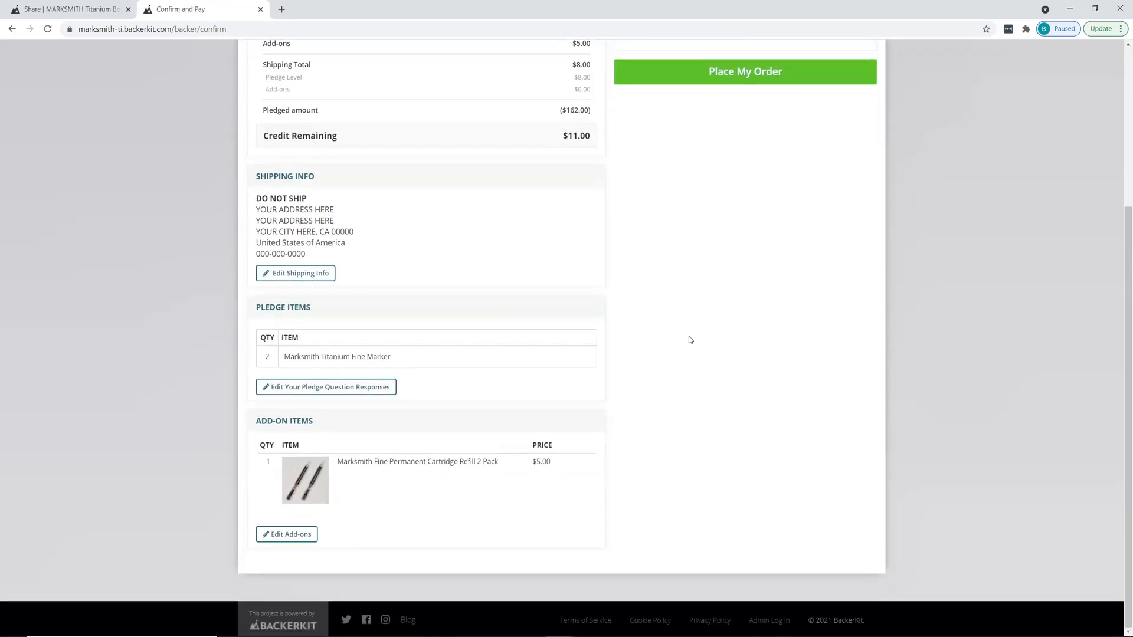
pyautogui.click(744, 71)
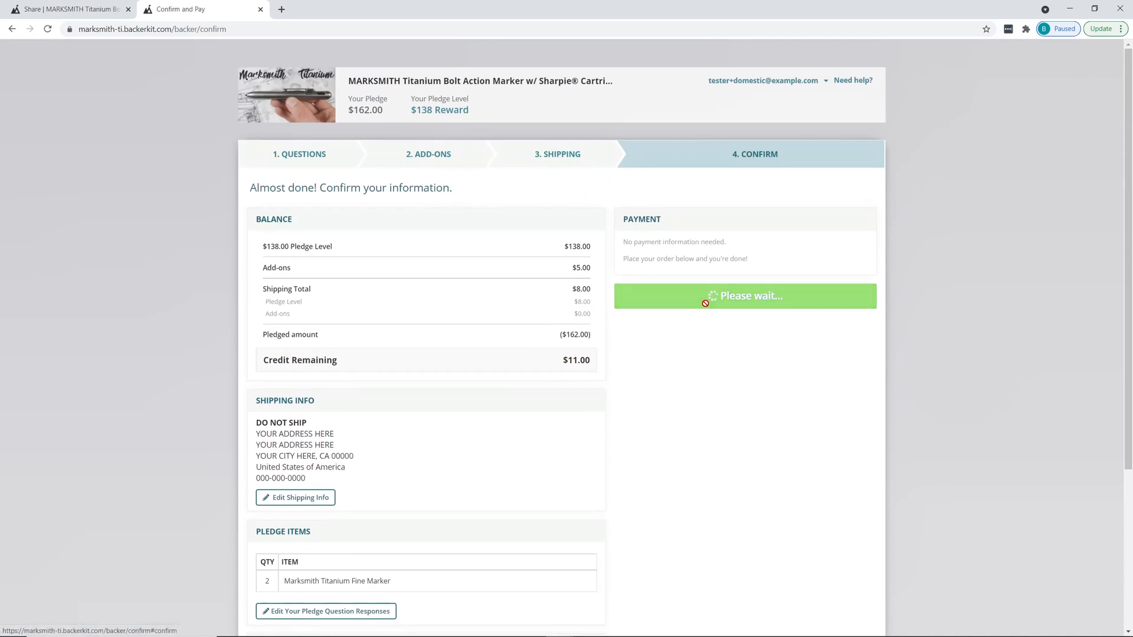
pyautogui.click(743, 295)
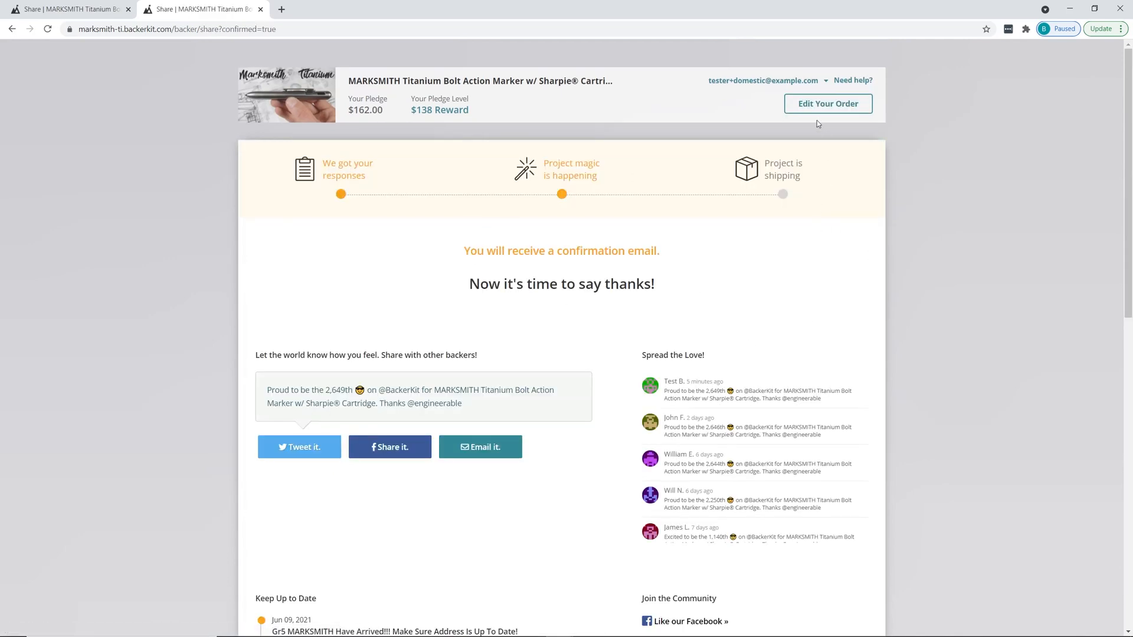